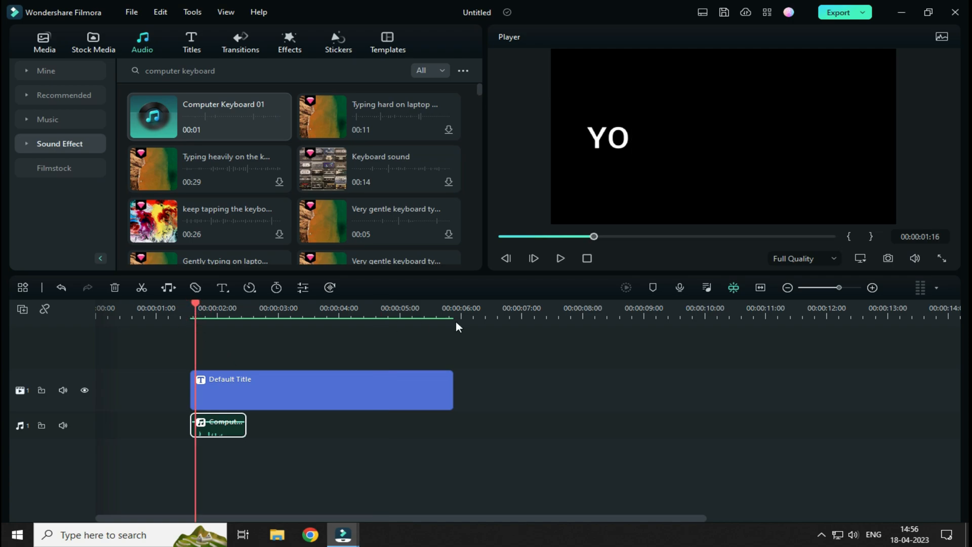
Preview the finished project briefly, then start a new empty project.
click(560, 258)
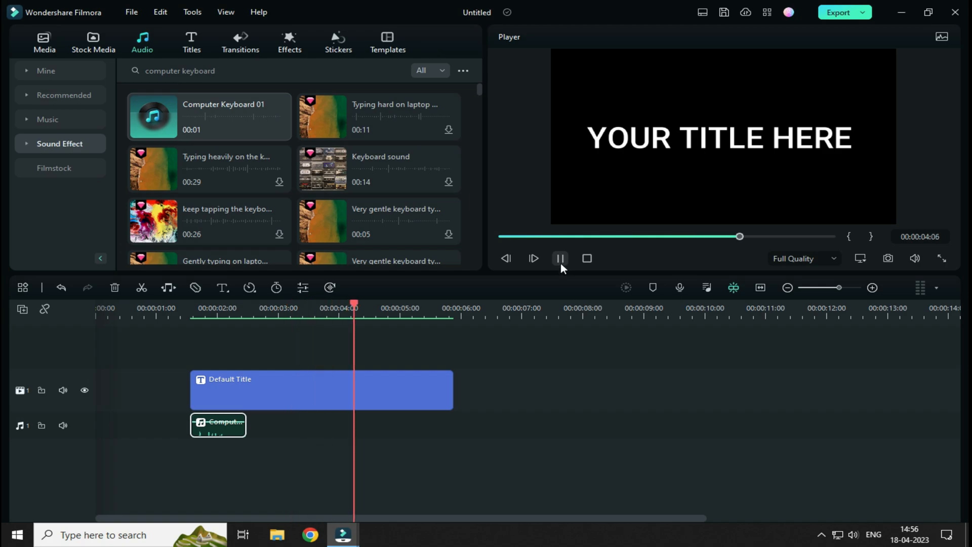
click(560, 260)
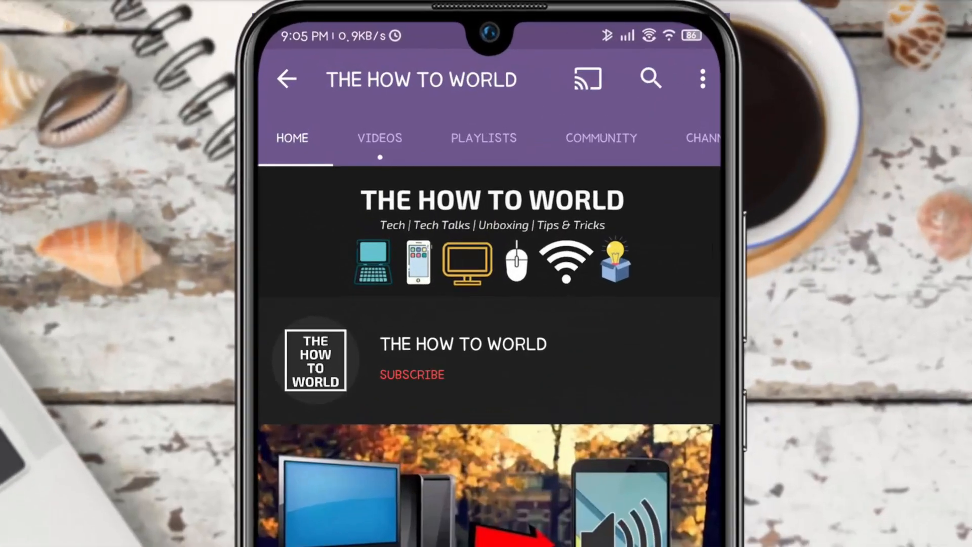
click(411, 375)
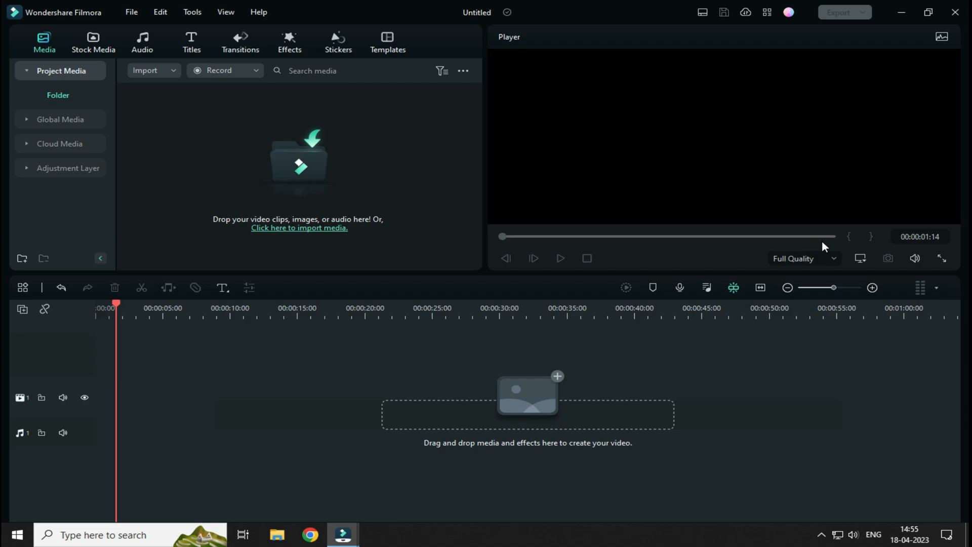
Add the Default Title preset to the track start and trim its end slightly.
click(192, 38)
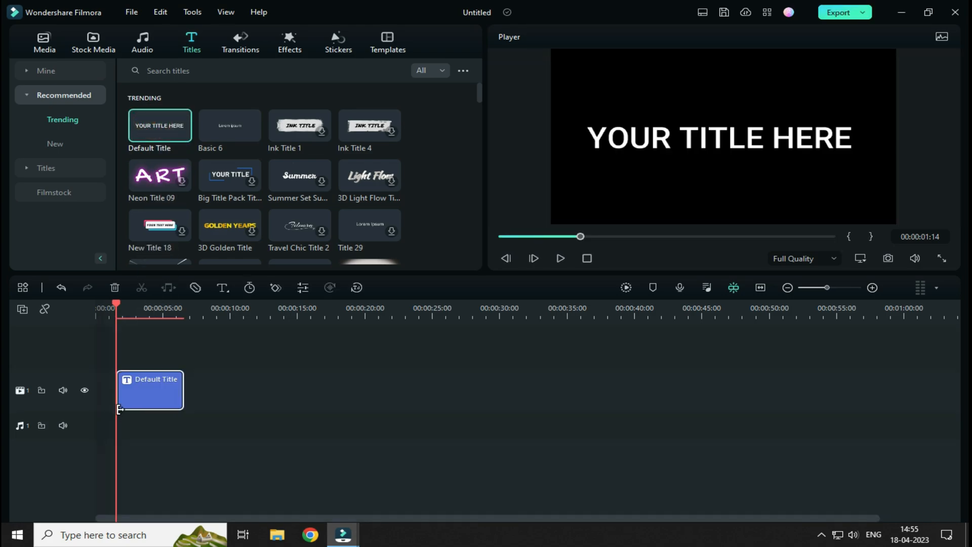
drag(182, 391, 167, 390)
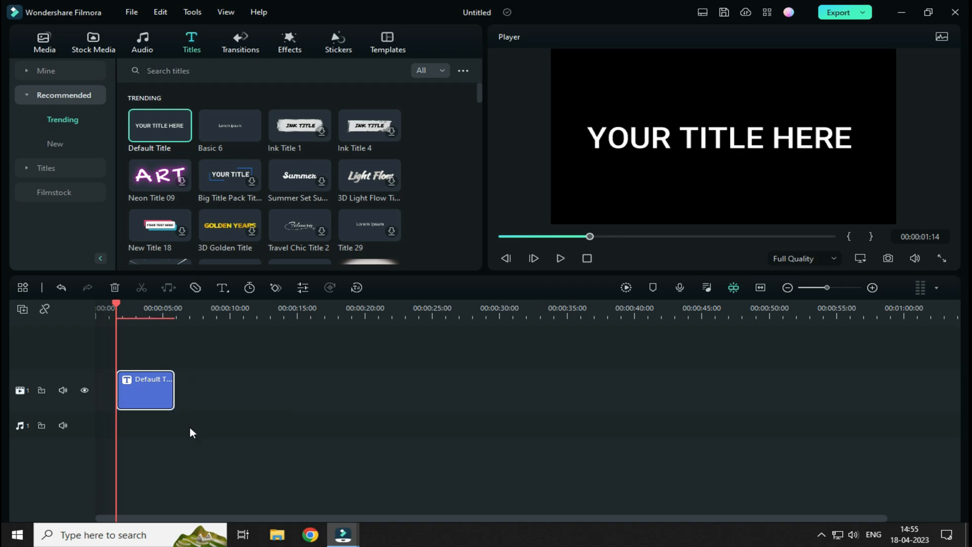
mouse_move(170, 405)
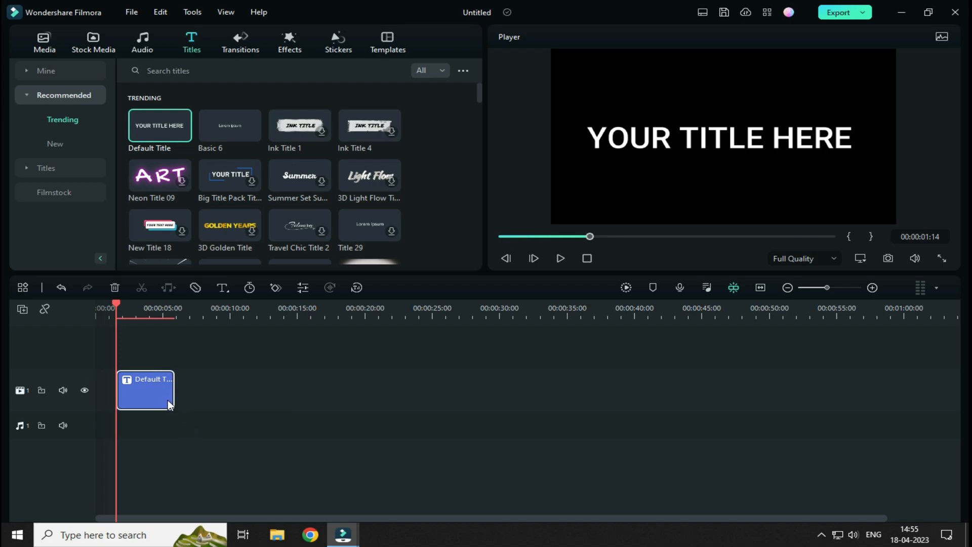
Open the Default Title's settings and enter the Advance text editor.
double_click(144, 389)
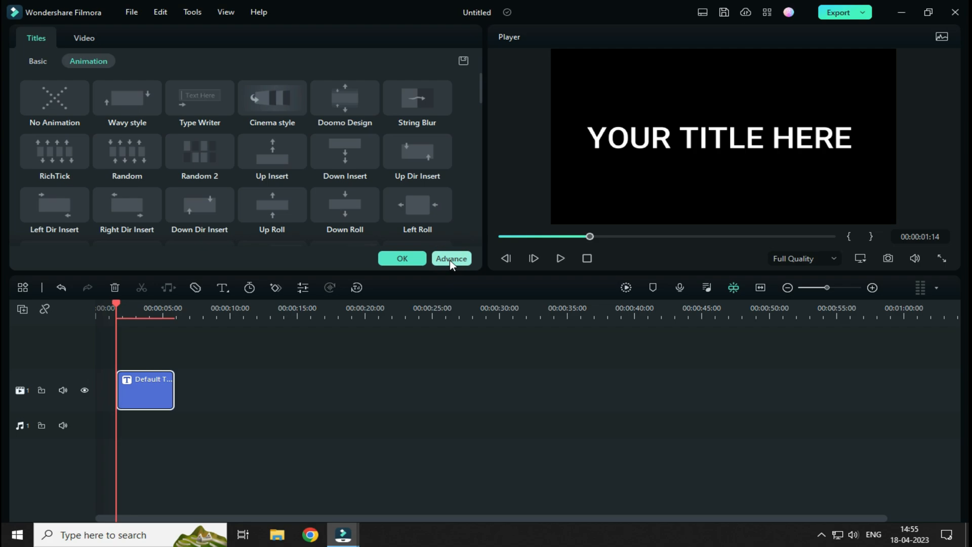
click(452, 258)
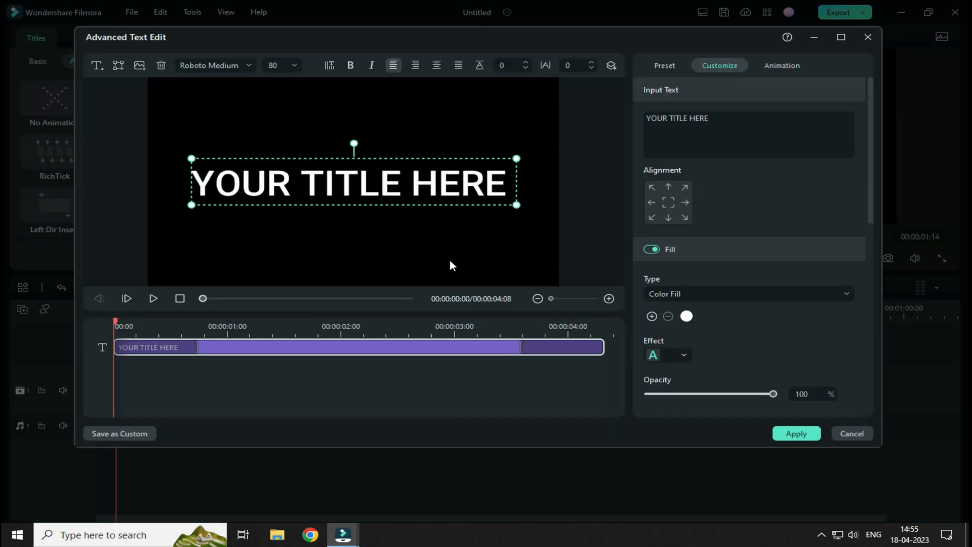
mouse_move(518, 350)
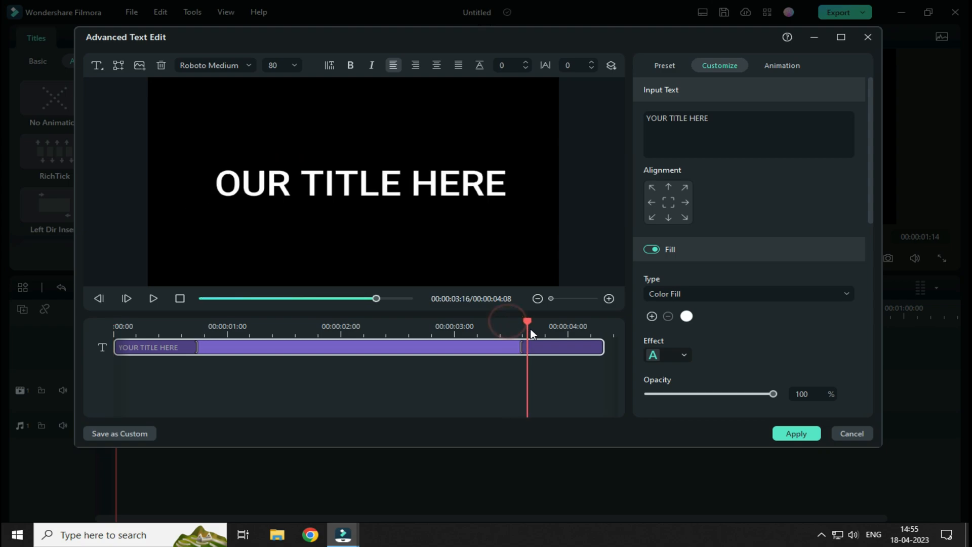
Scrub the playhead near the animation's end to check the title, then leave the editor.
drag(527, 322, 495, 322)
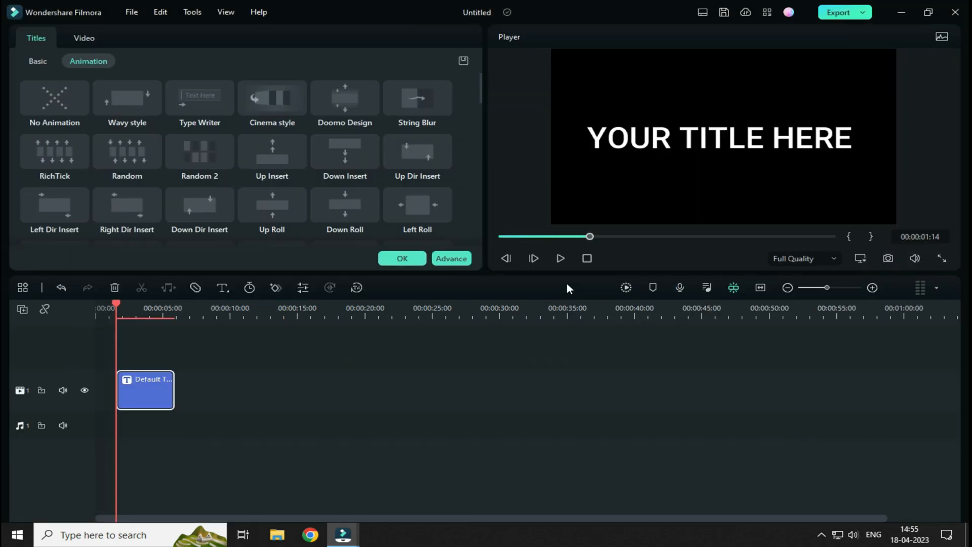
Play the Type Writer reveal of 'YOUR TITLE HERE' and stop the playback.
click(560, 258)
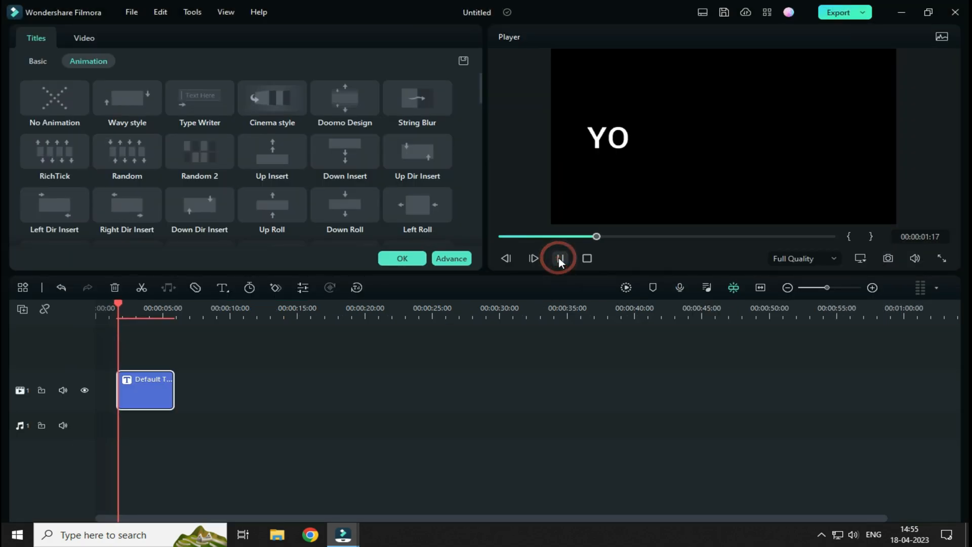
click(561, 258)
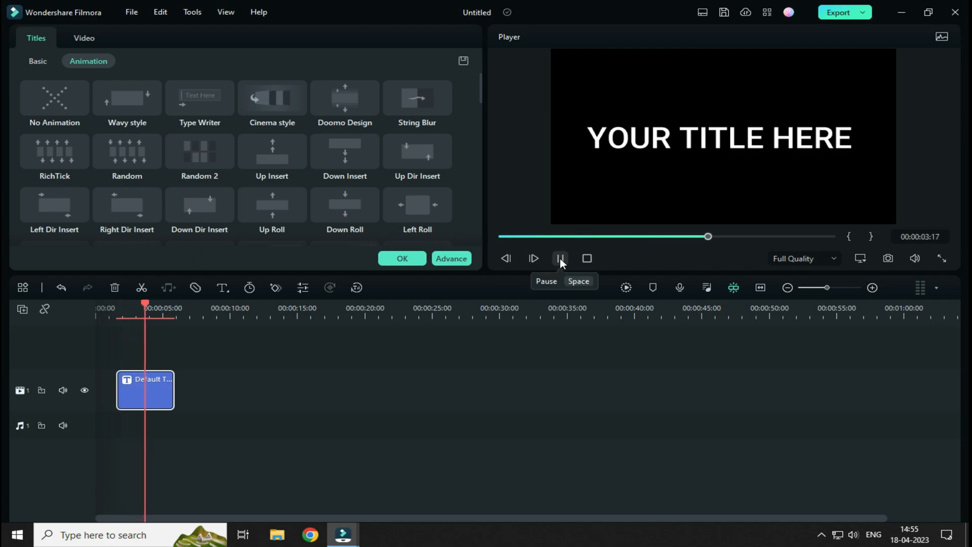
click(560, 258)
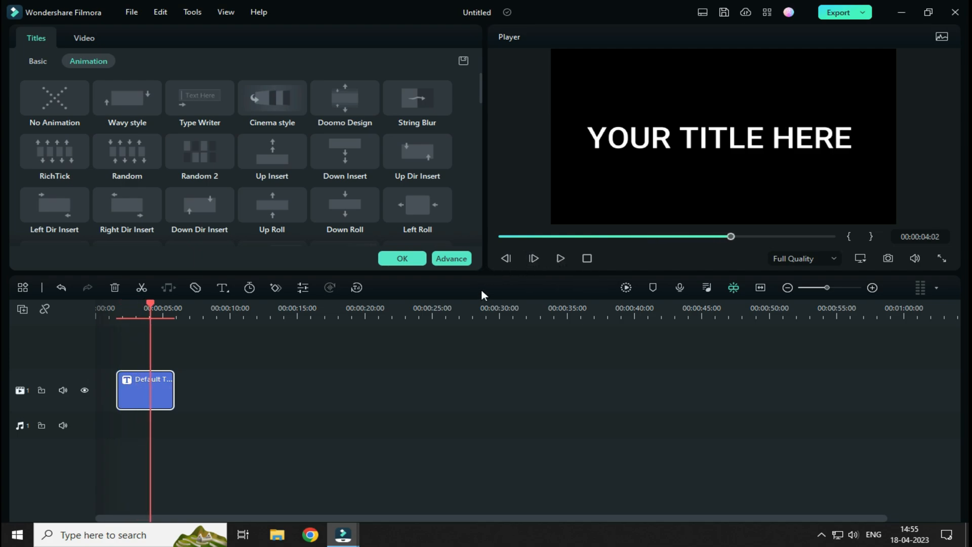
mouse_move(431, 276)
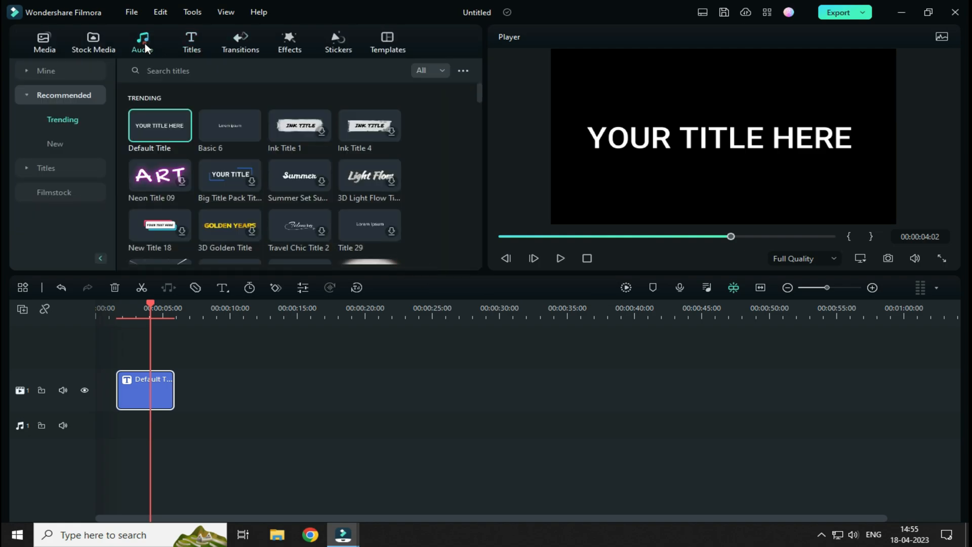
Search the Sound Effect category of the audio library for 'computer keyb'.
click(142, 40)
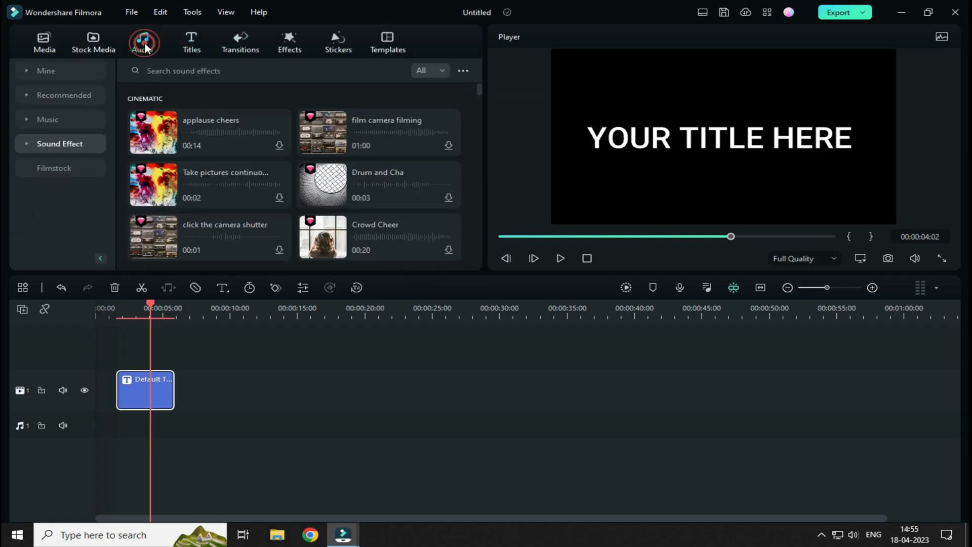
mouse_move(77, 148)
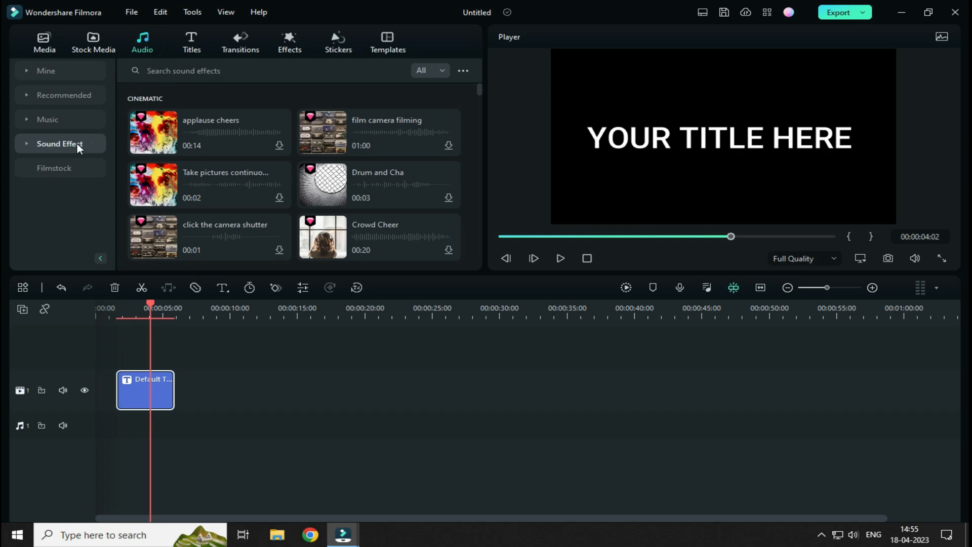
click(57, 144)
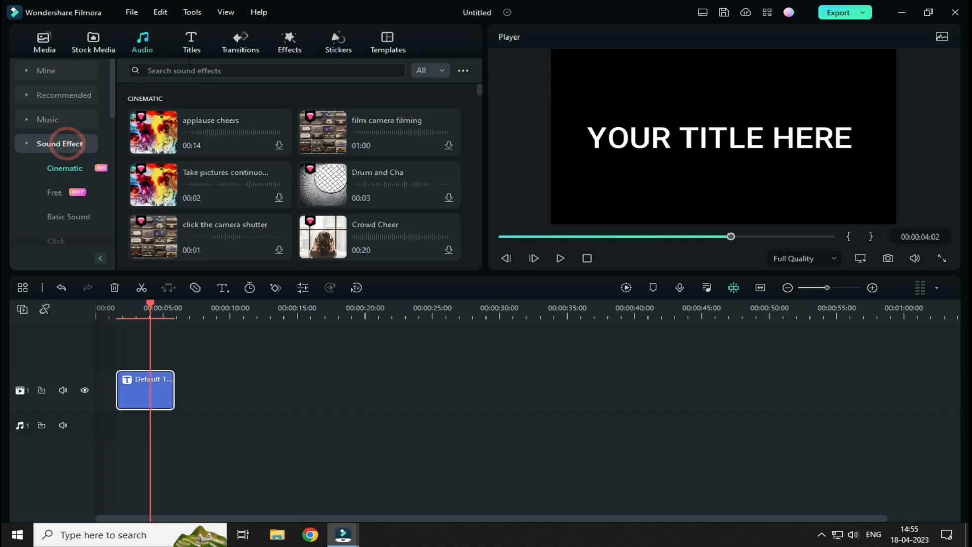
text(c)
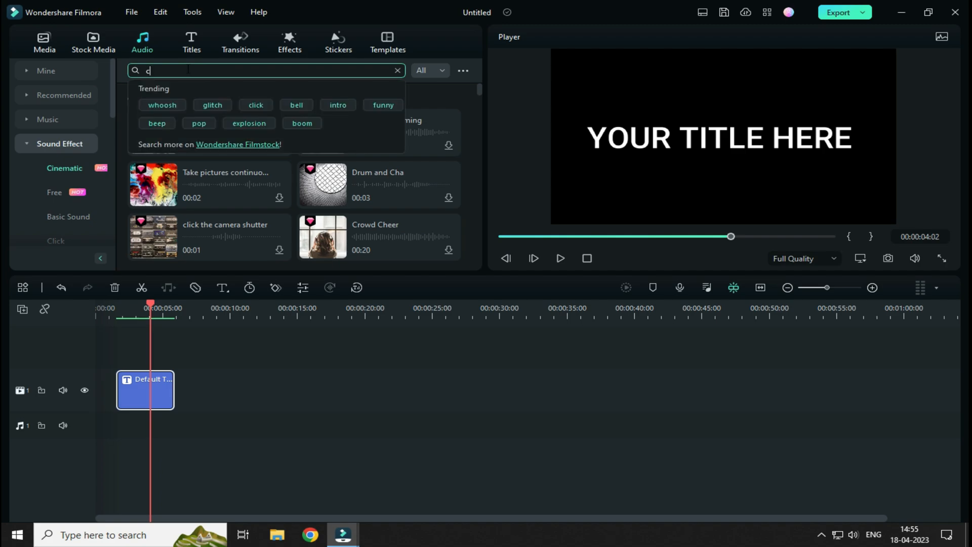
text(omputer keyboard)
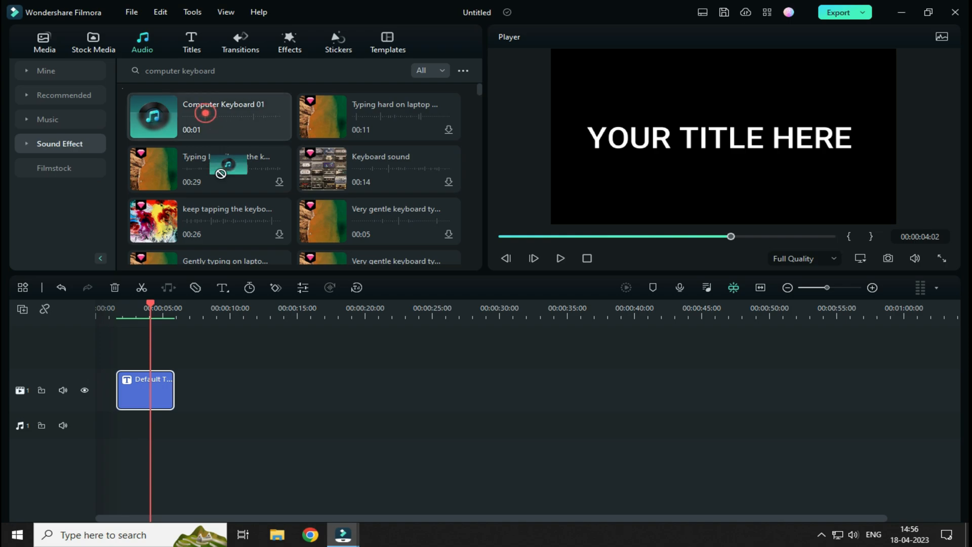
drag(153, 116, 126, 425)
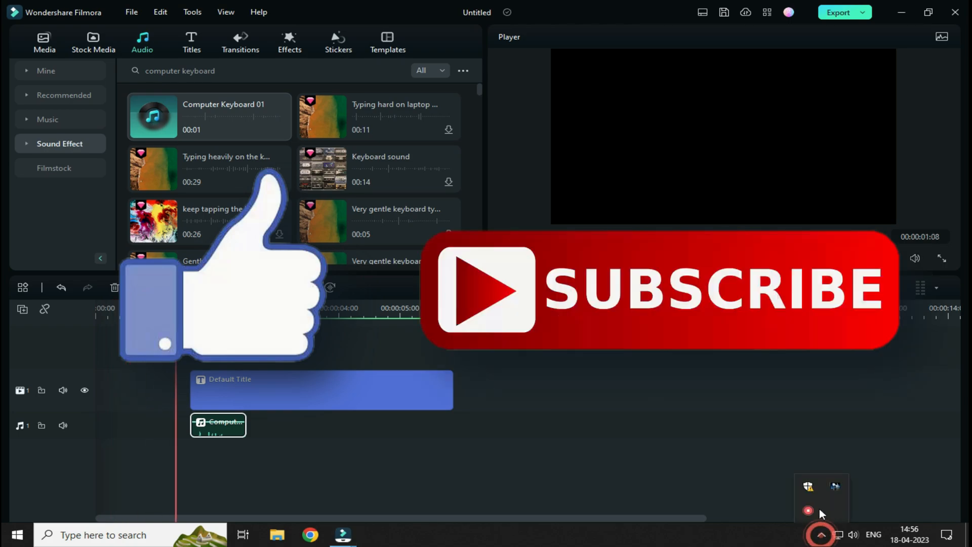
click(808, 510)
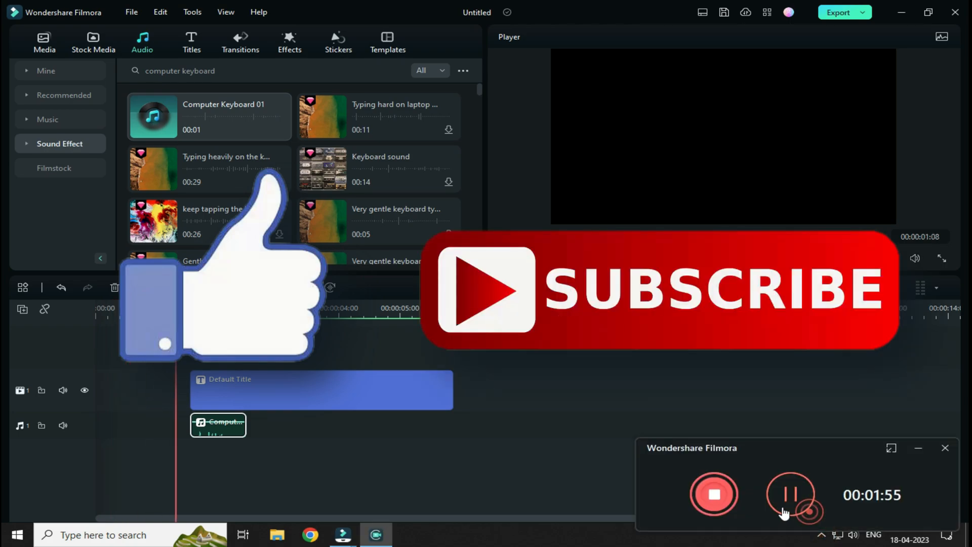